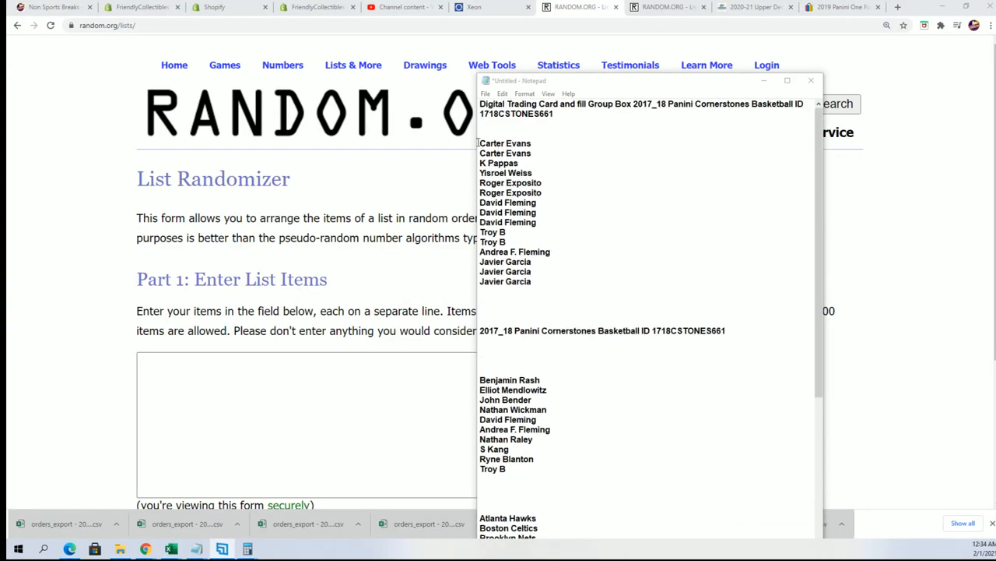
- Copy the fifteen filler owner names under the first group box and return to the randomizer form
double_click(522, 112)
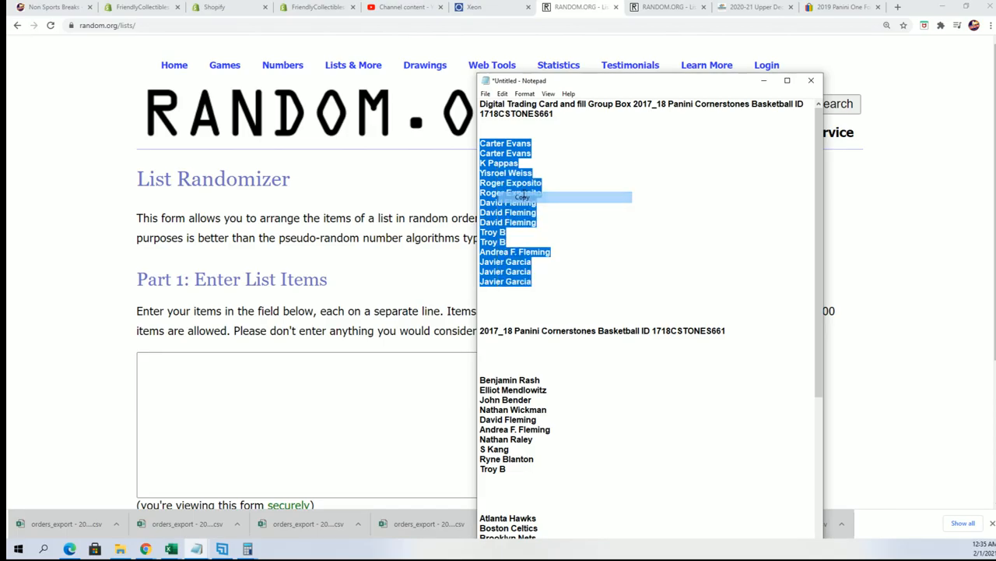
click(811, 81)
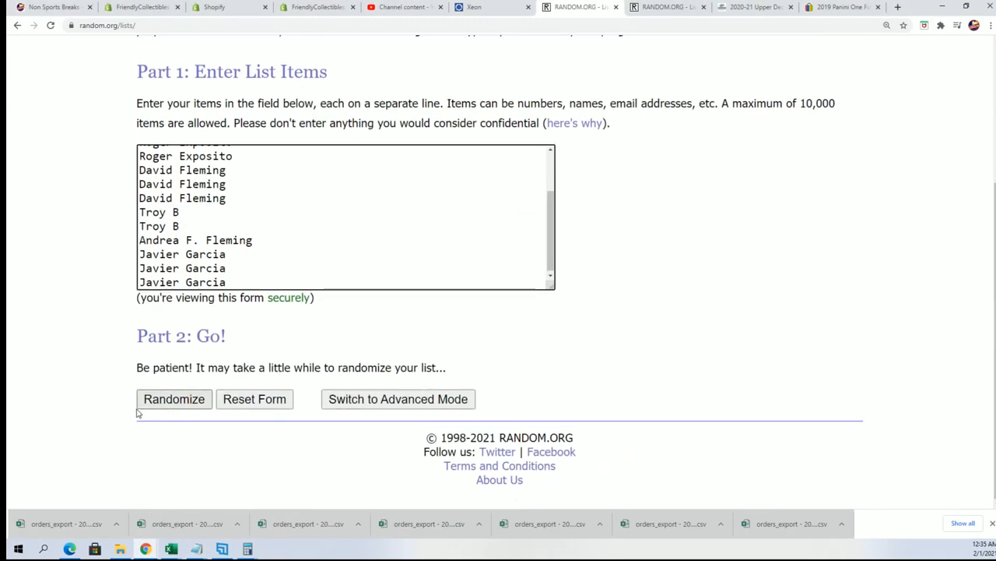
- Randomize the fifteen-name list seven times to reach a final shuffled order
click(174, 398)
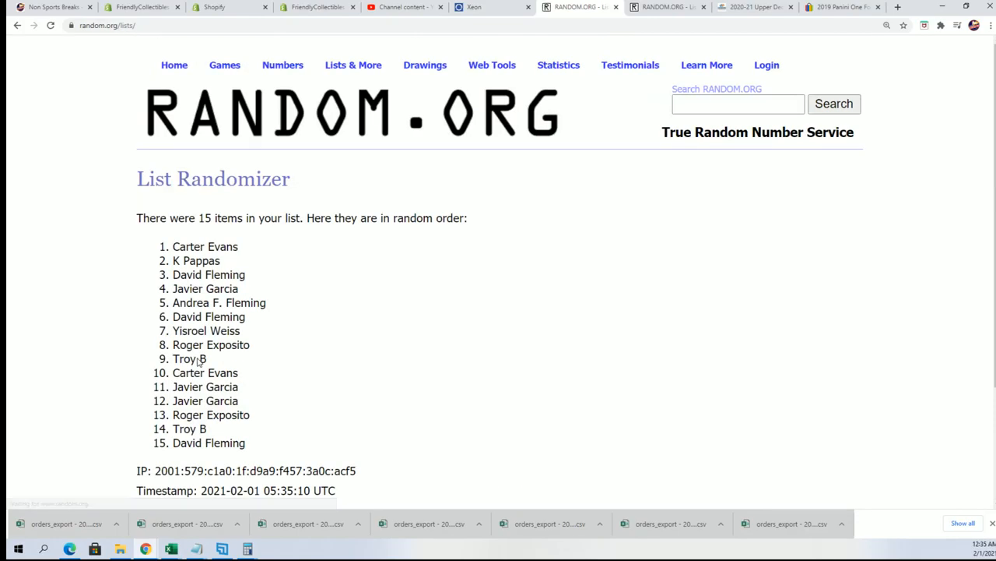
scroll(down, 3)
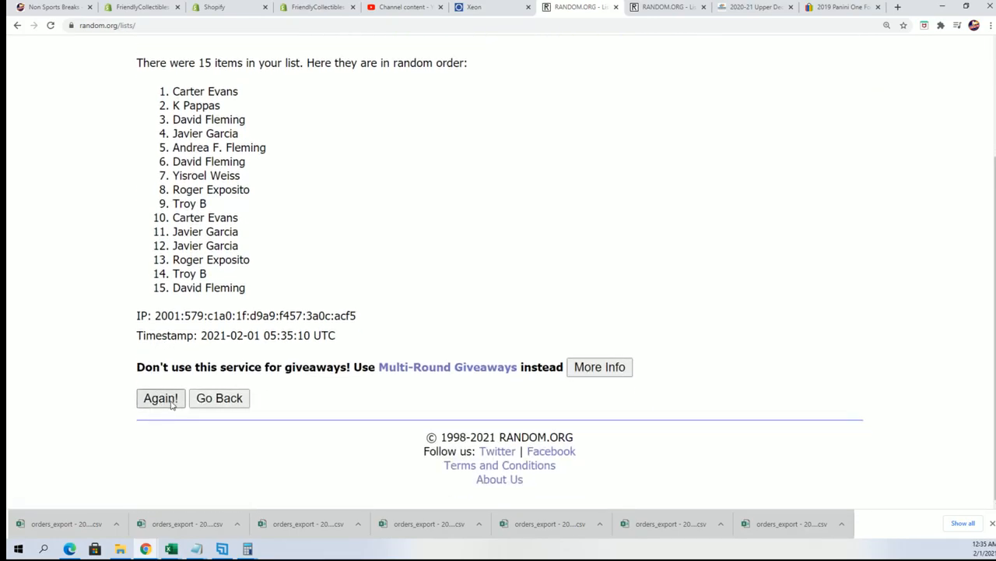
click(160, 399)
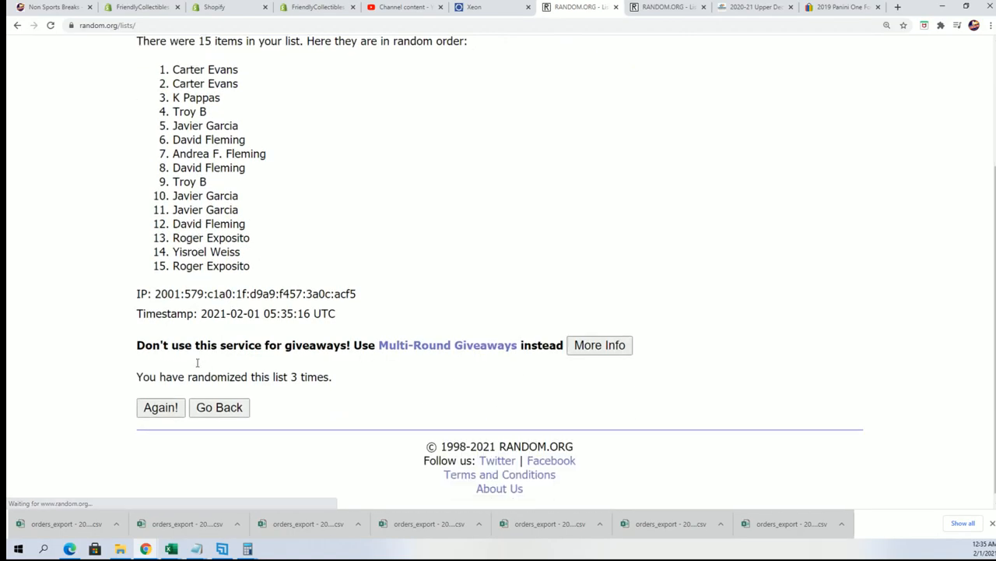
click(160, 408)
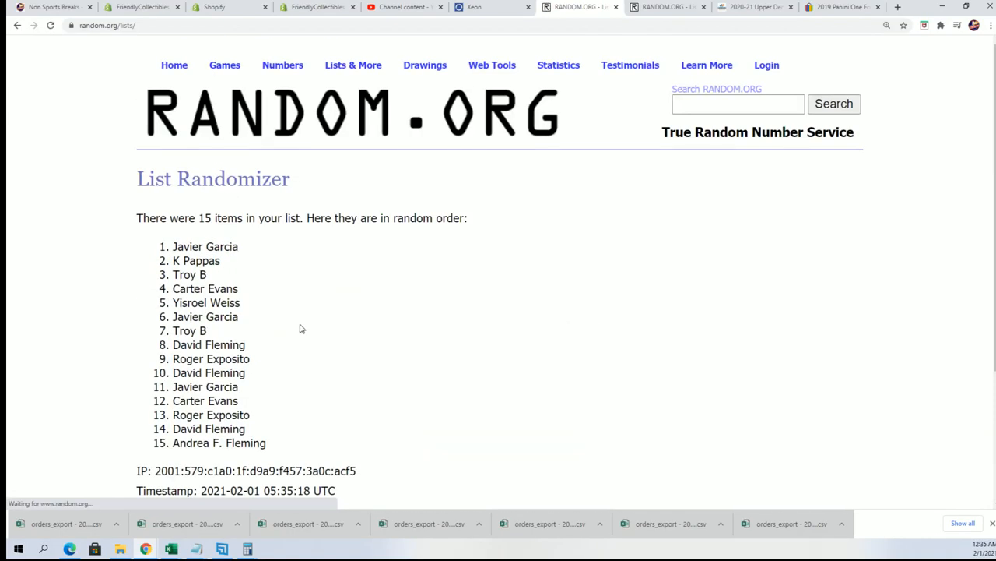
scroll(down, 3)
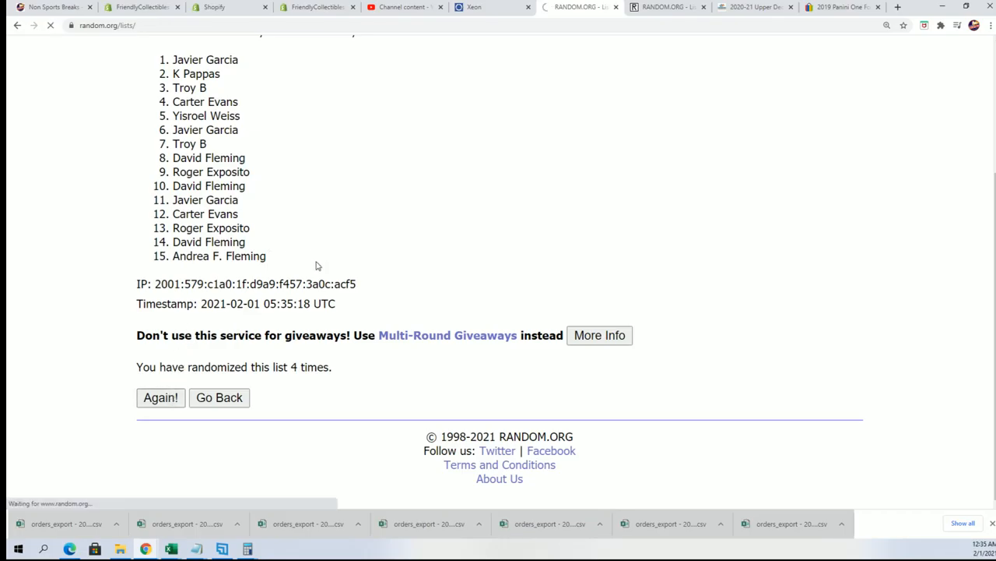
click(161, 397)
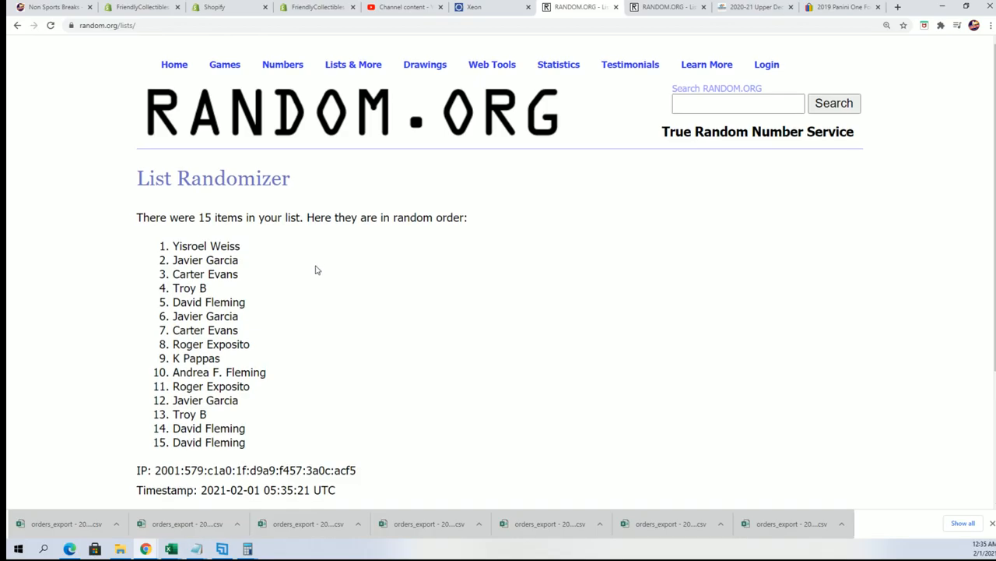
click(160, 397)
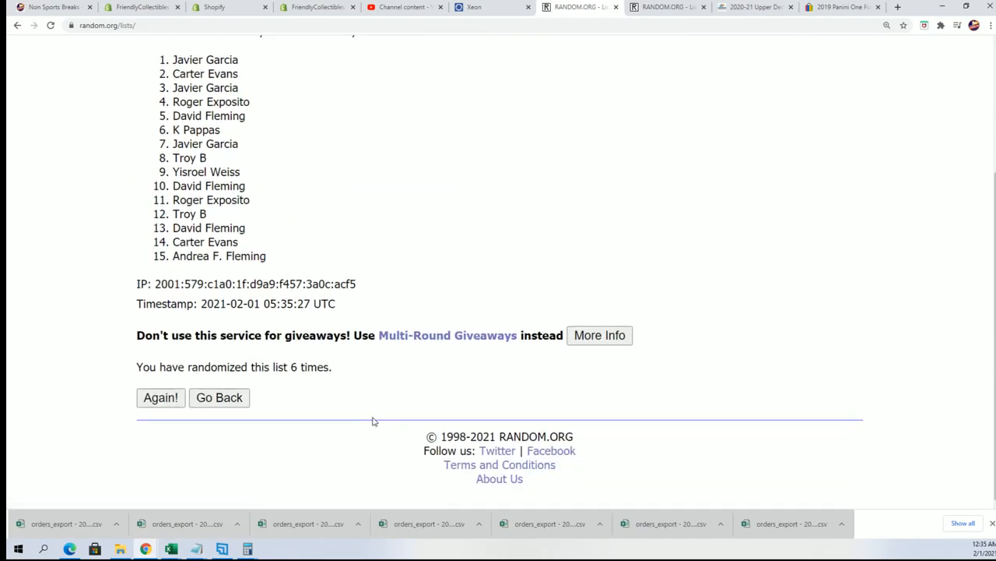
click(161, 397)
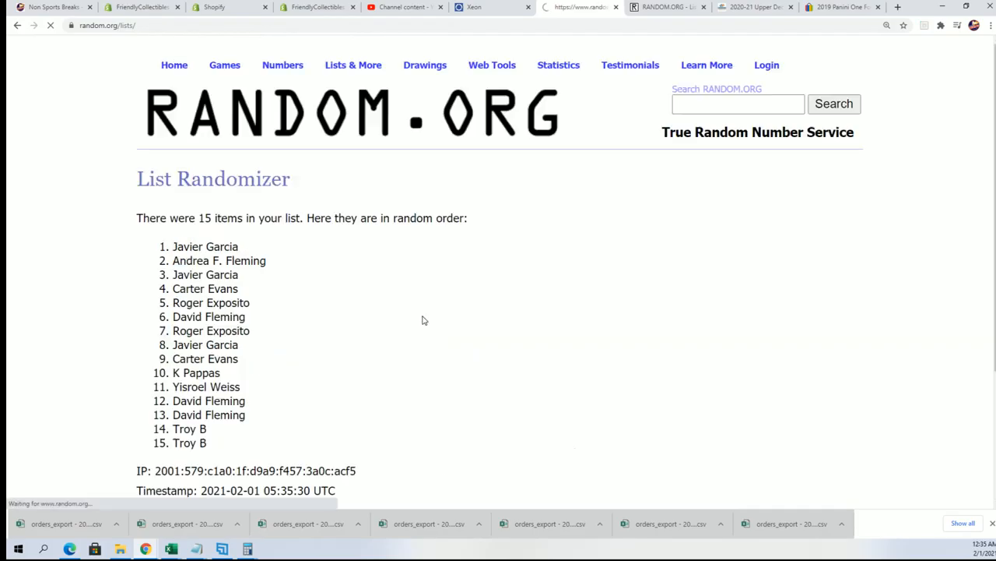
drag(173, 246, 250, 303)
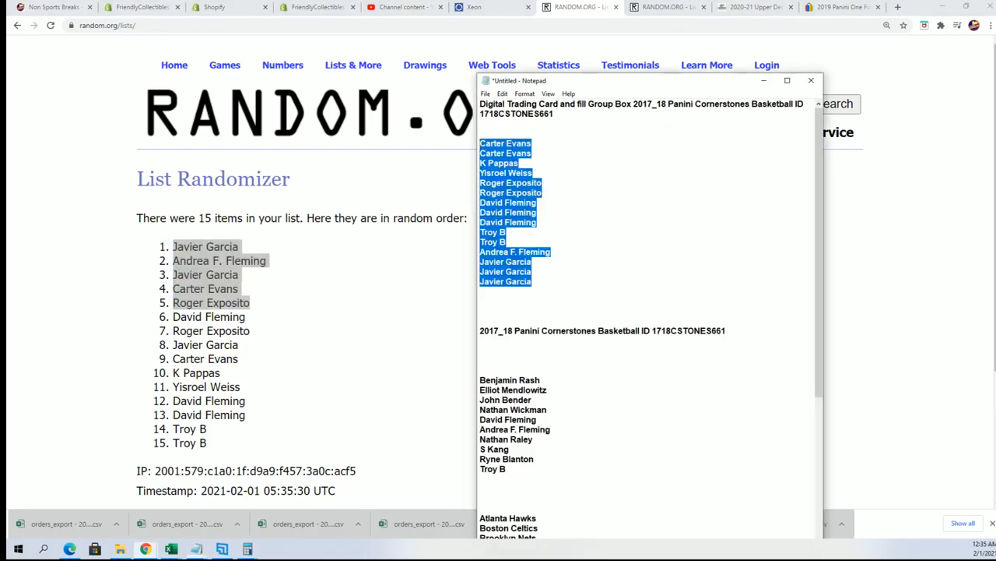
click(508, 467)
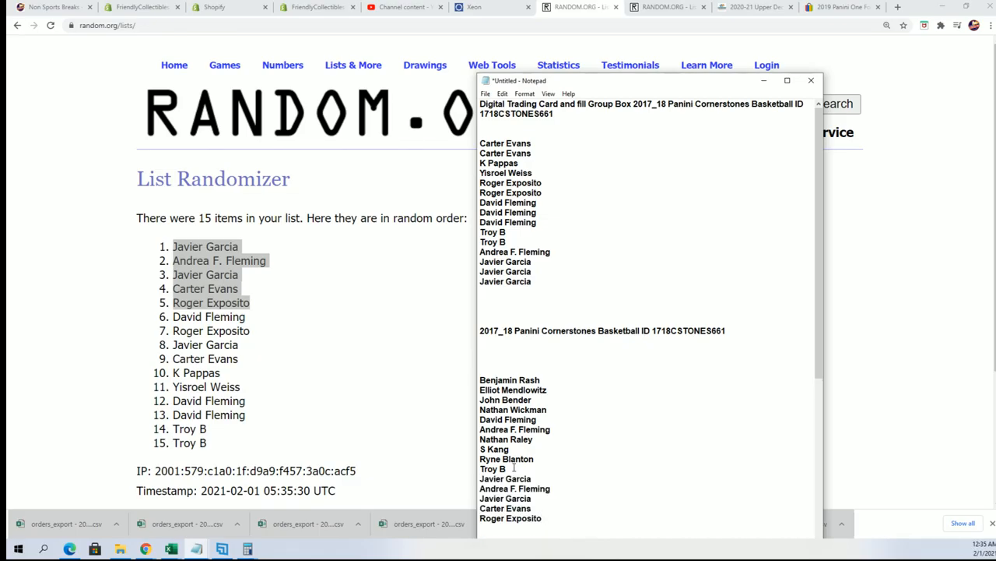
drag(480, 102, 537, 281)
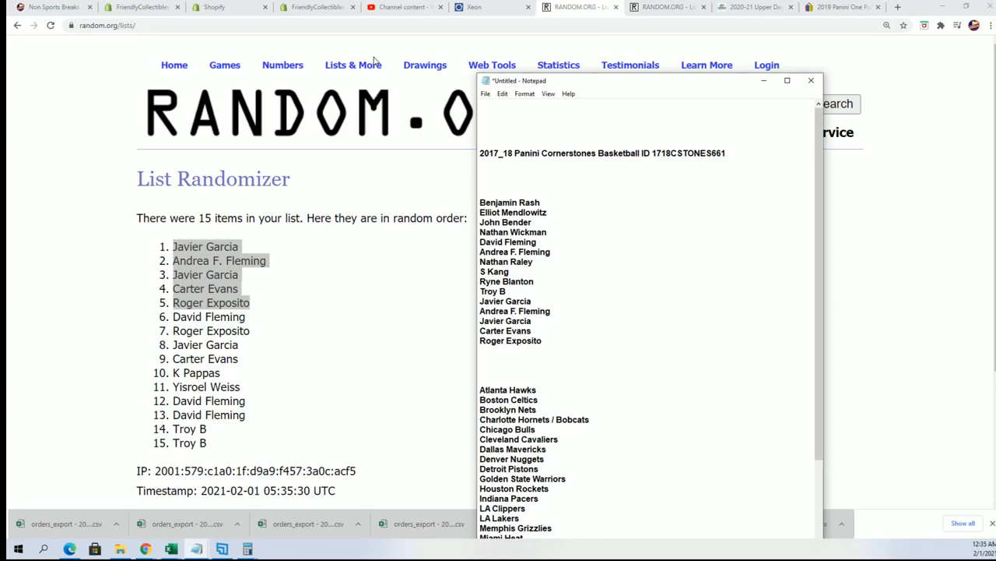
mouse_move(479, 200)
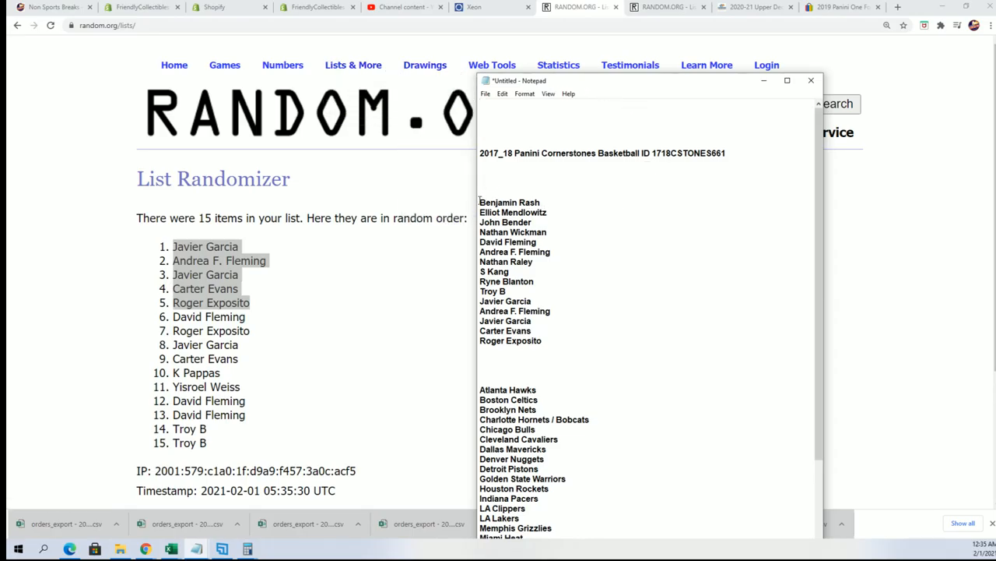